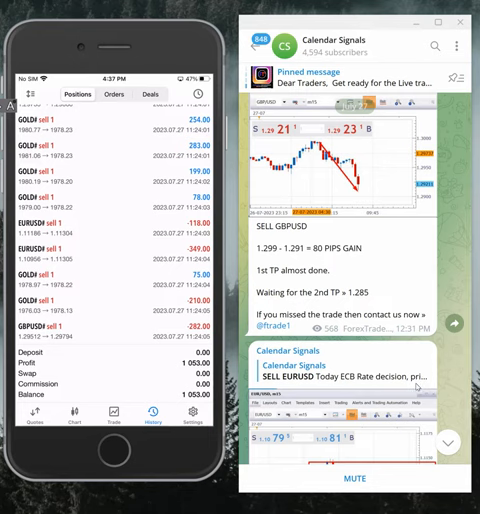
{"action": "scroll", "scroll_direction": "down", "scroll_amount": 3}
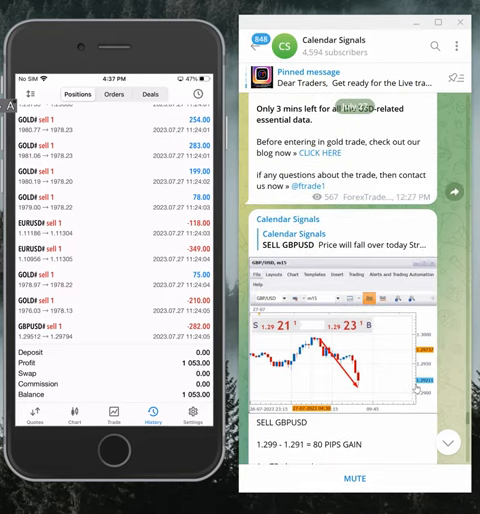
{"action": "scroll", "scroll_direction": "down", "scroll_amount": 3}
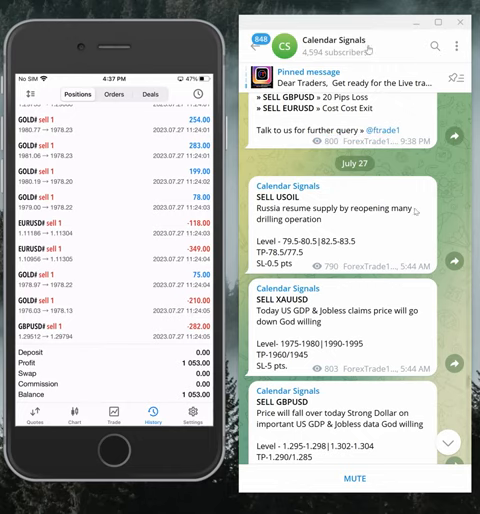
{"action": "left_click", "coordinate": [335, 40]}
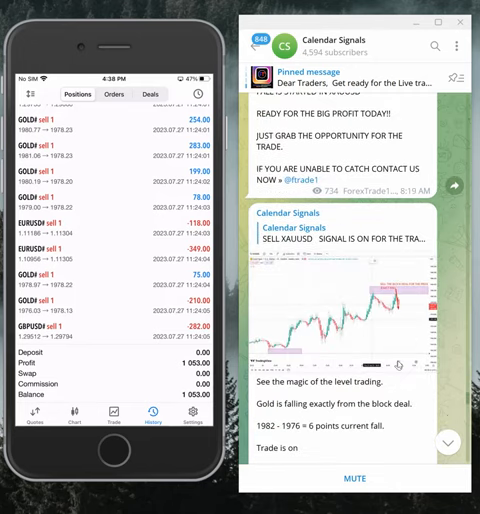
{"action": "scroll", "scroll_direction": "down", "scroll_amount": 3}
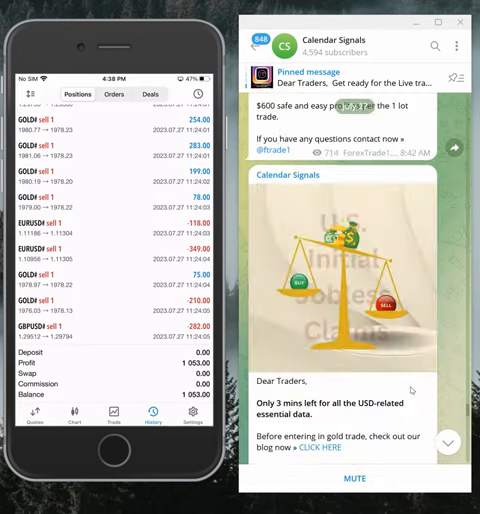
{"action": "scroll", "scroll_direction": "down", "scroll_amount": 3}
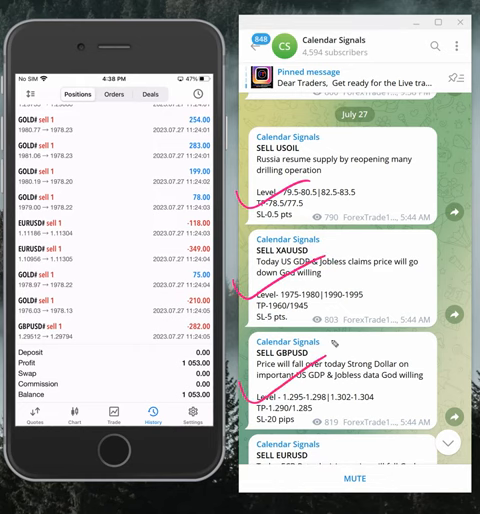
{"action": "scroll", "scroll_direction": "down", "scroll_amount": 3}
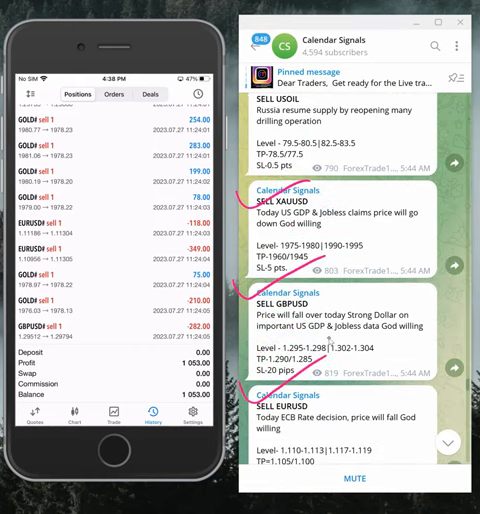
{"action": "scroll", "scroll_direction": "down", "scroll_amount": 3}
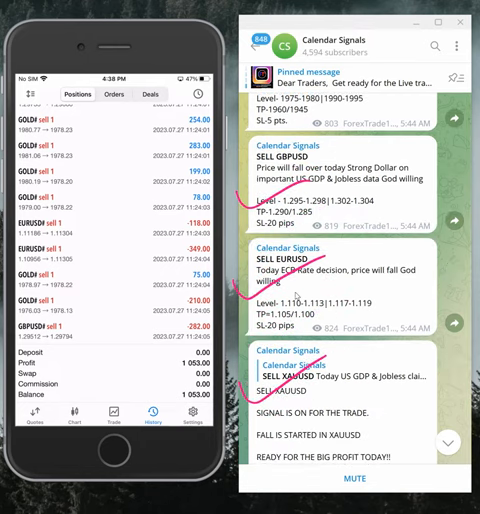
{"action": "scroll", "scroll_direction": "down", "scroll_amount": 3}
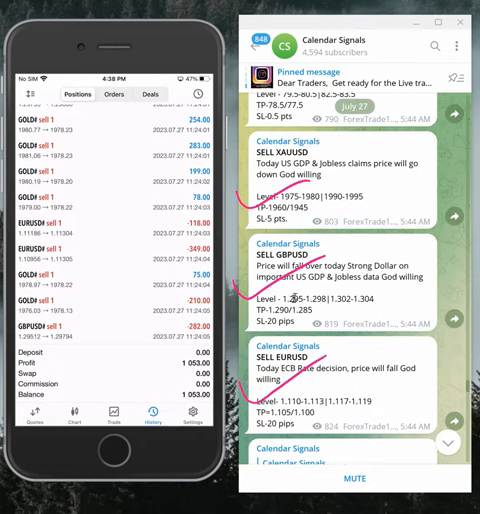
{"action": "scroll", "scroll_direction": "down", "scroll_amount": 3}
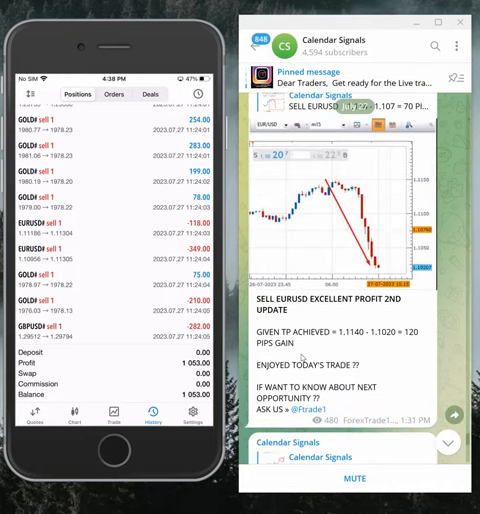
{"action": "scroll", "scroll_direction": "down", "scroll_amount": 3}
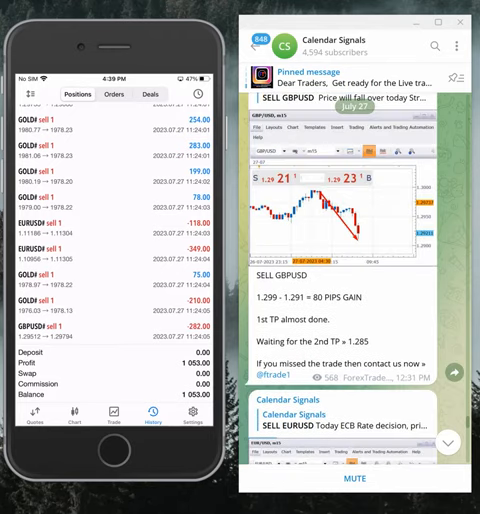
{"action": "scroll", "scroll_direction": "down", "scroll_amount": 3}
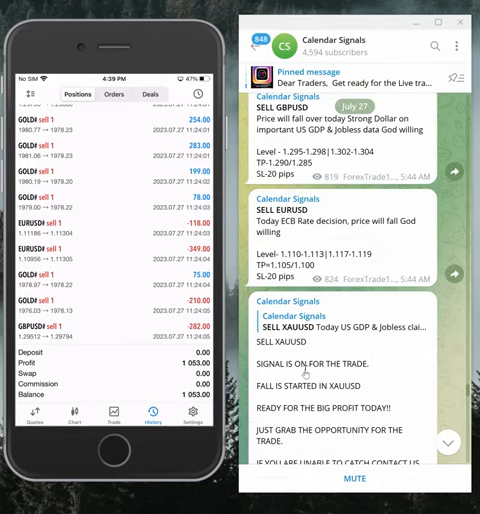
{"action": "scroll", "scroll_direction": "down", "scroll_amount": 3}
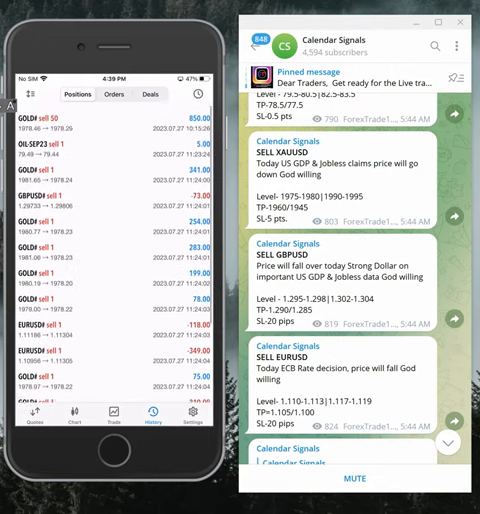
{"action": "scroll", "scroll_direction": "down", "scroll_amount": 3}
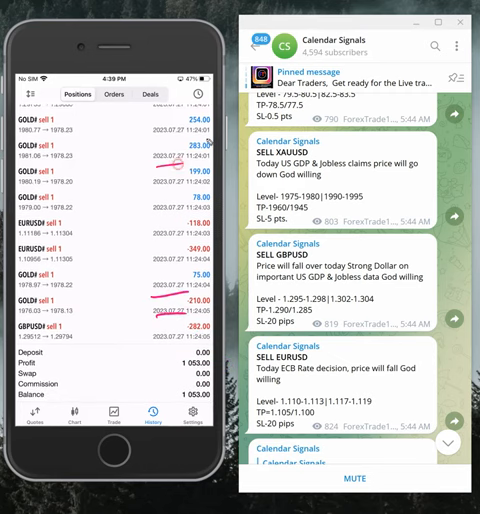
{"action": "scroll", "scroll_direction": "down", "scroll_amount": 3}
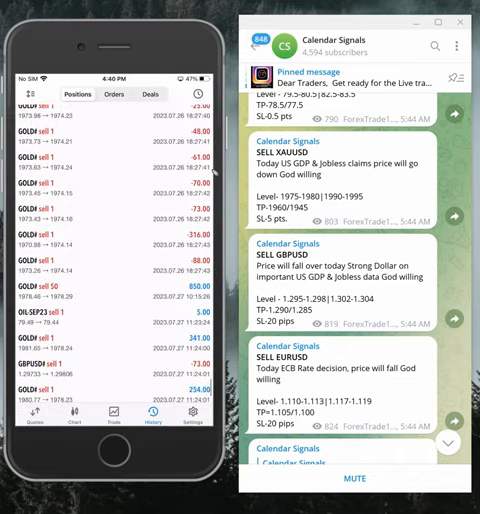
{"action": "scroll", "scroll_direction": "down", "scroll_amount": 3}
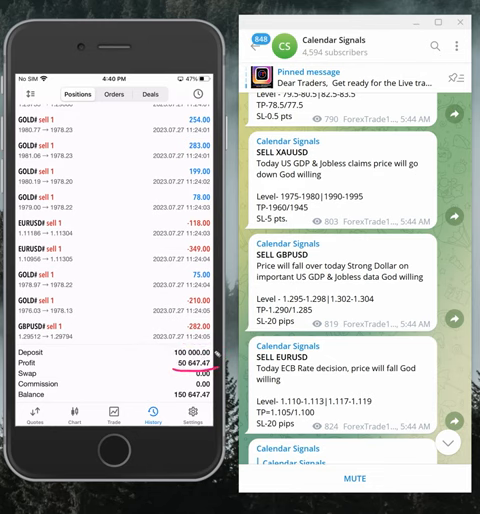
{"action": "mouse_move", "coordinate": [193, 277]}
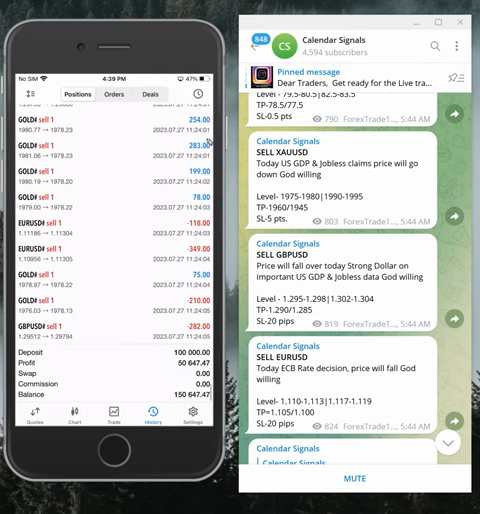
{"action": "scroll", "scroll_direction": "down", "scroll_amount": 3}
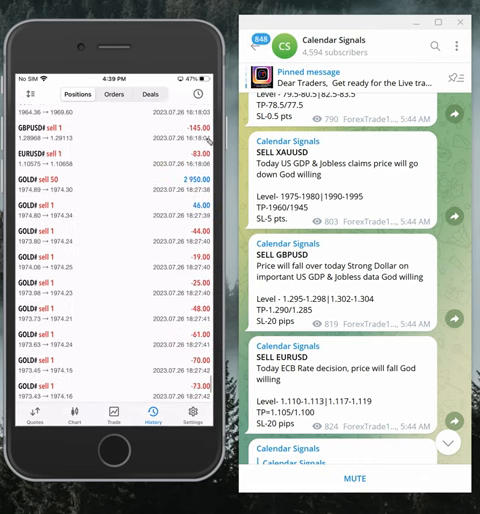